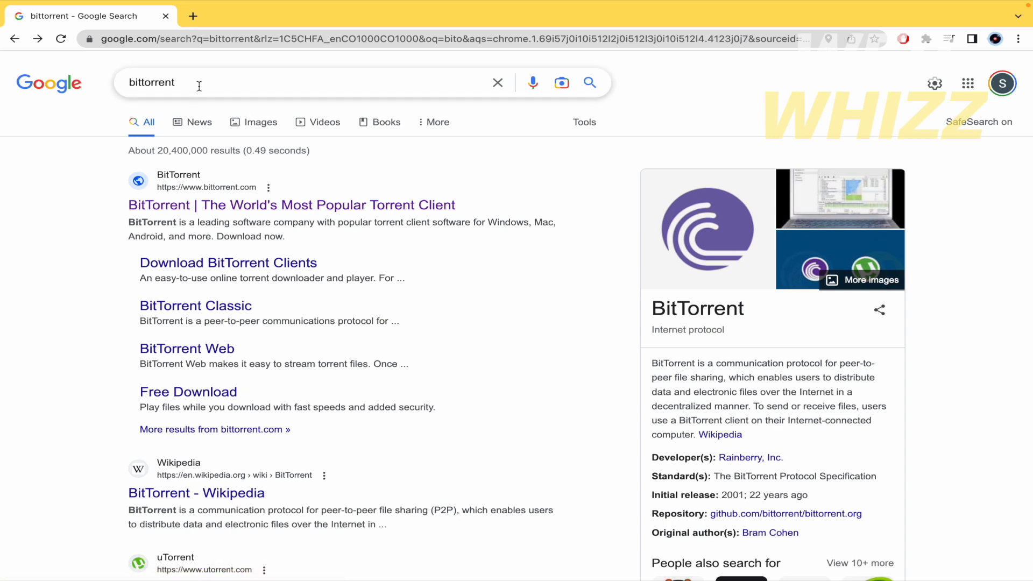
{"action": "mouse_move", "coordinate": [90, 187]}
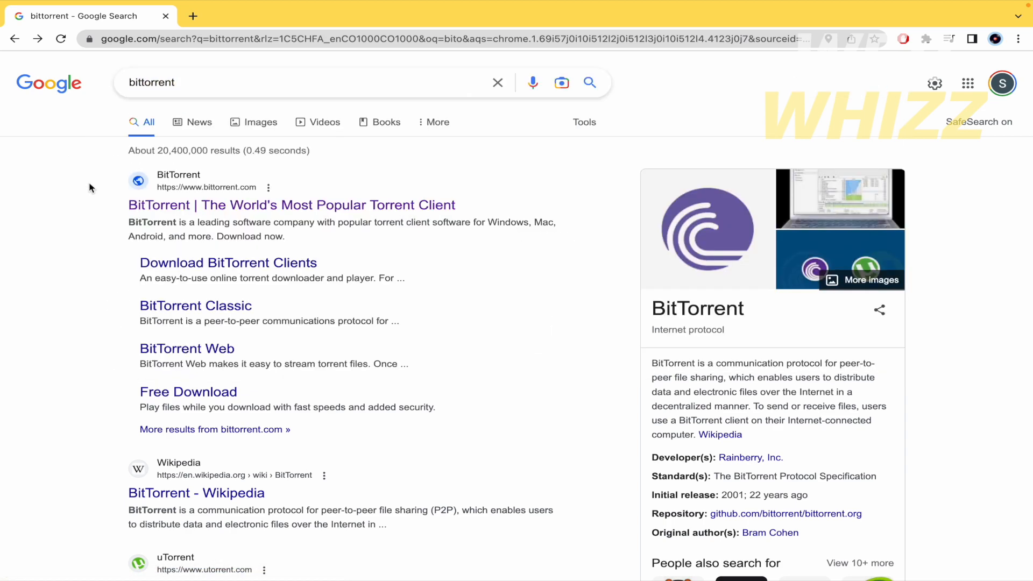
- Open the official bittorrent.com site and cycle its carousel back to the BitTorrent Web slide
{"action": "left_click", "coordinate": [290, 205]}
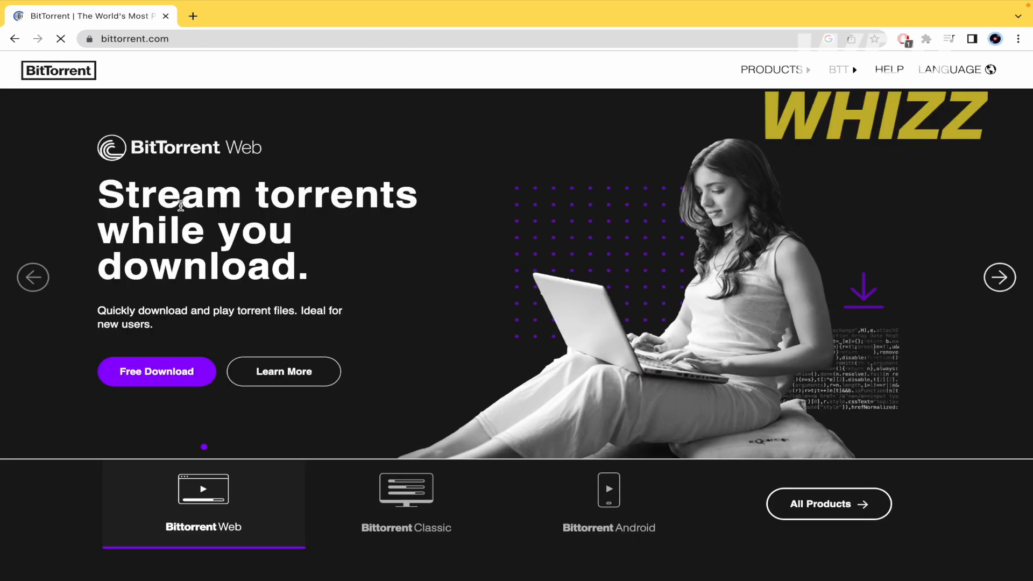
{"action": "mouse_move", "coordinate": [583, 251]}
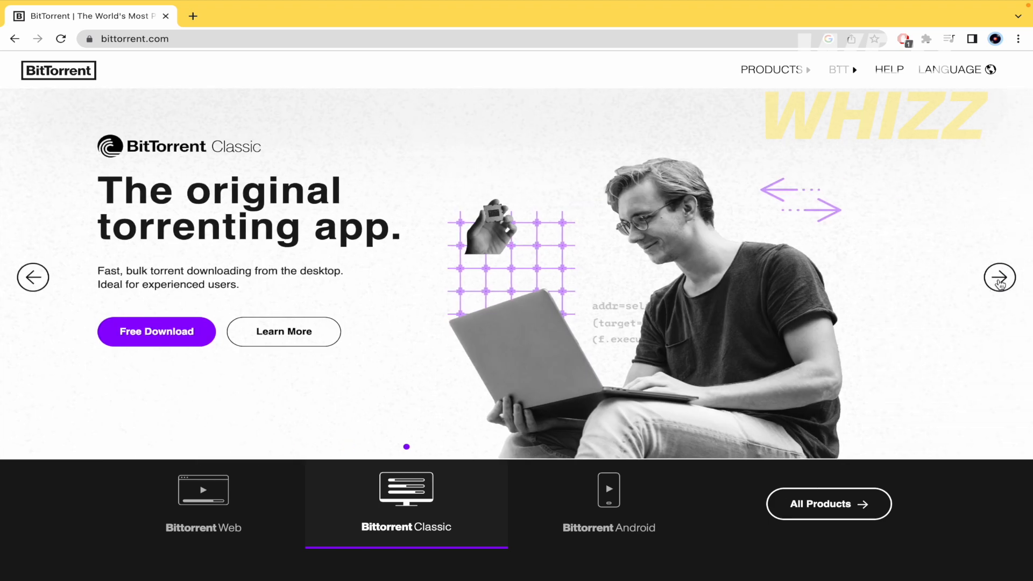
{"action": "left_click", "coordinate": [1000, 278]}
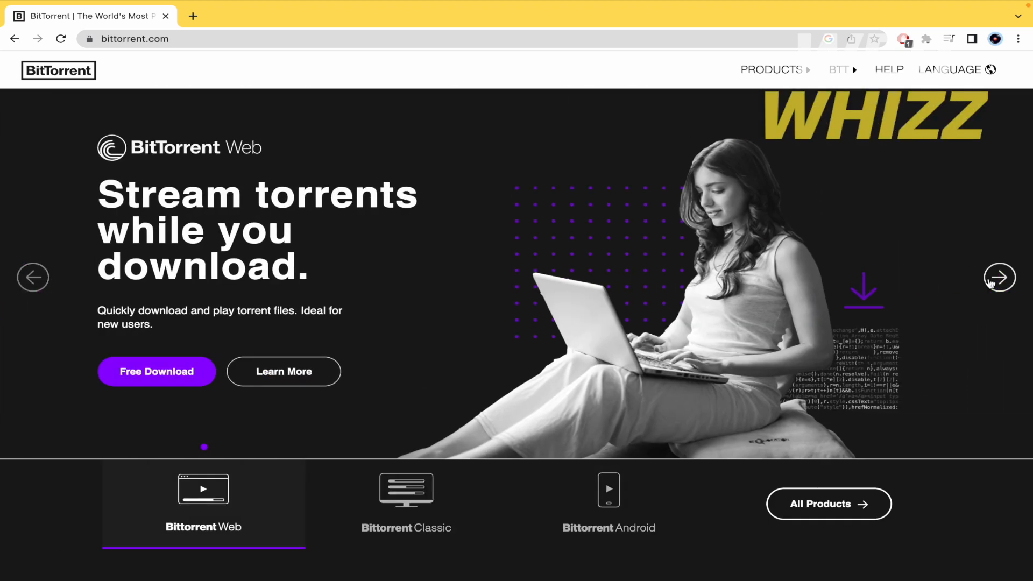
{"action": "mouse_move", "coordinate": [428, 367]}
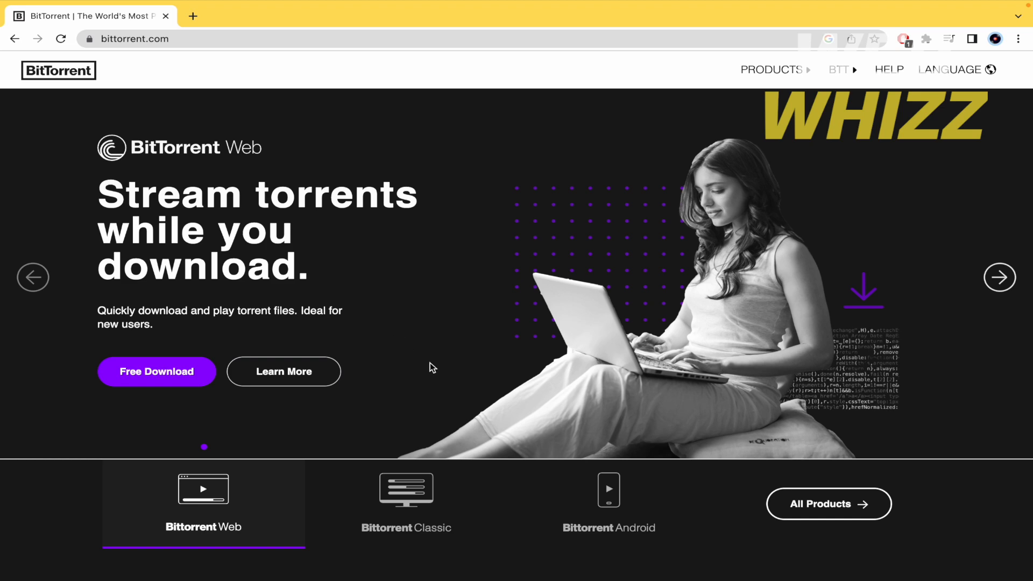
{"action": "left_click", "coordinate": [998, 278]}
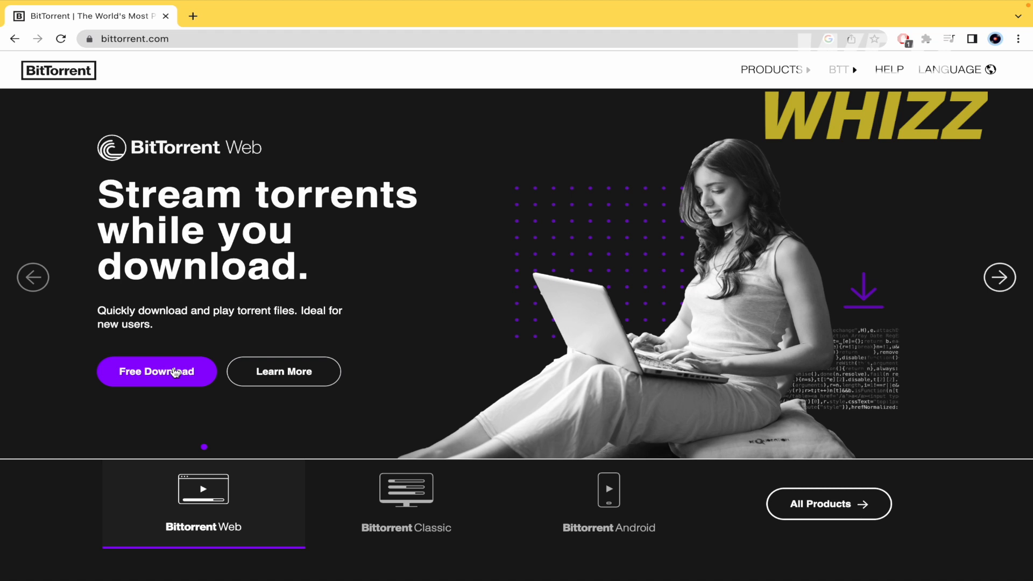
- Choose Free Download, then the Basic plan's DOWNLOAD NOW on the compare-versions page
{"action": "left_click", "coordinate": [156, 371]}
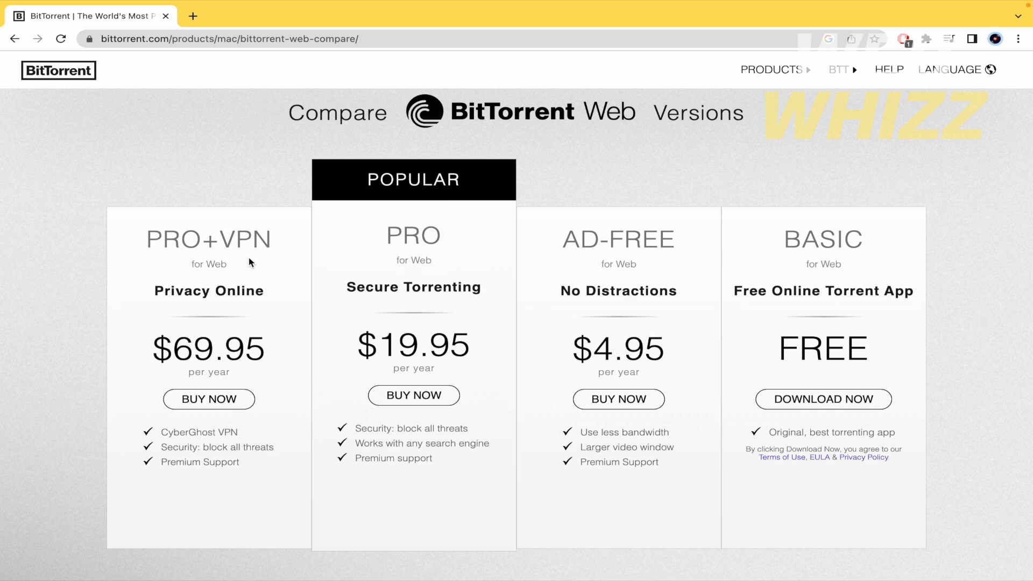
{"action": "scroll", "scroll_direction": "down", "scroll_amount": 3}
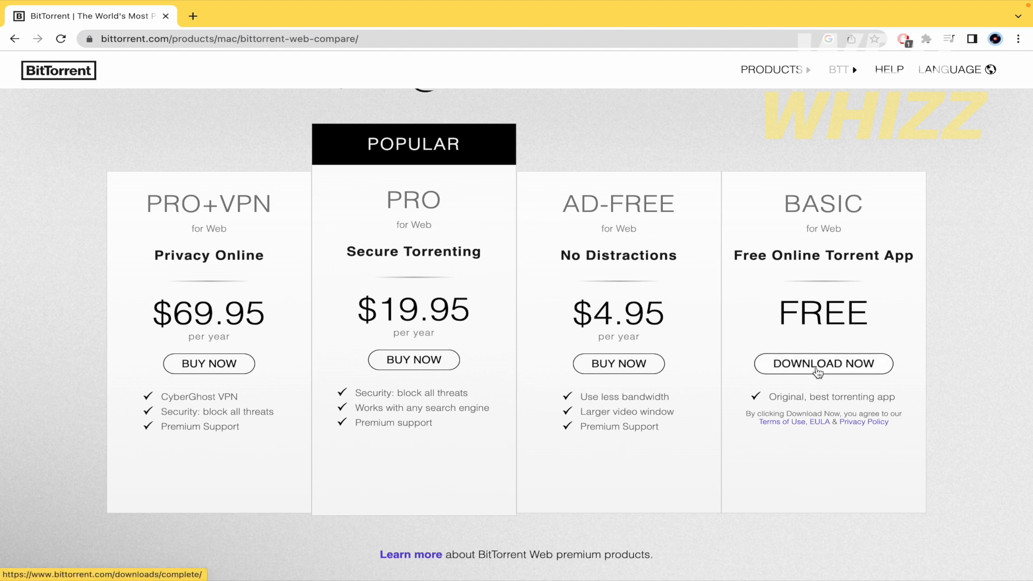
{"action": "left_click", "coordinate": [822, 363]}
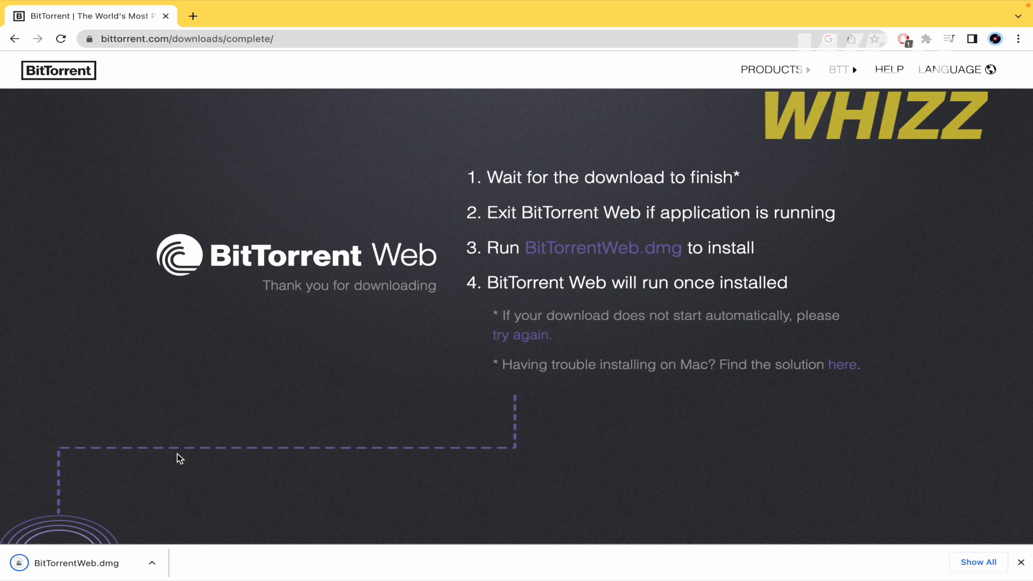
- Open BitTorrentWeb.dmg from Chrome's download bar and copy BitTorrent Web into Applications
{"action": "left_click", "coordinate": [77, 563]}
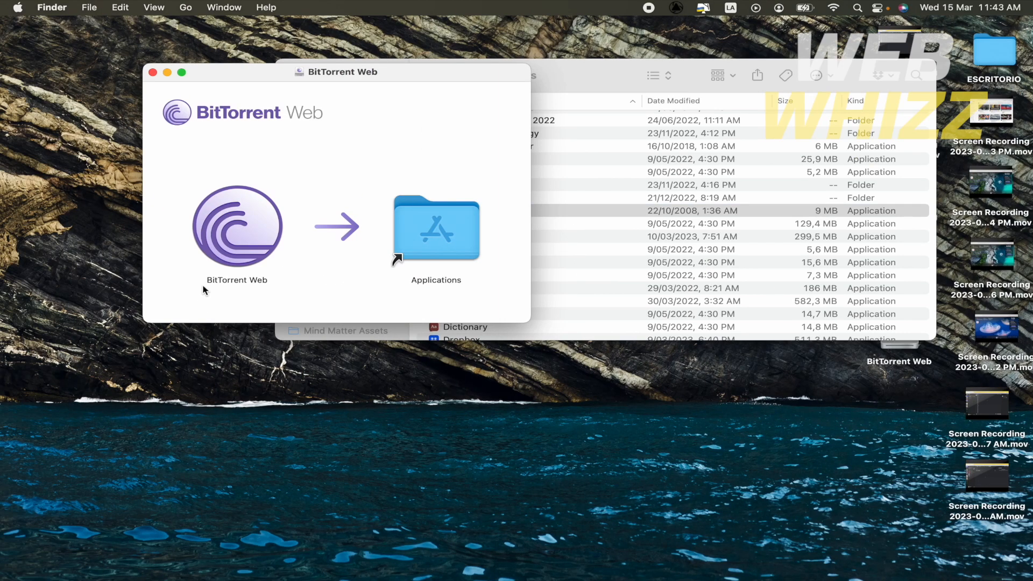
{"action": "mouse_move", "coordinate": [252, 229]}
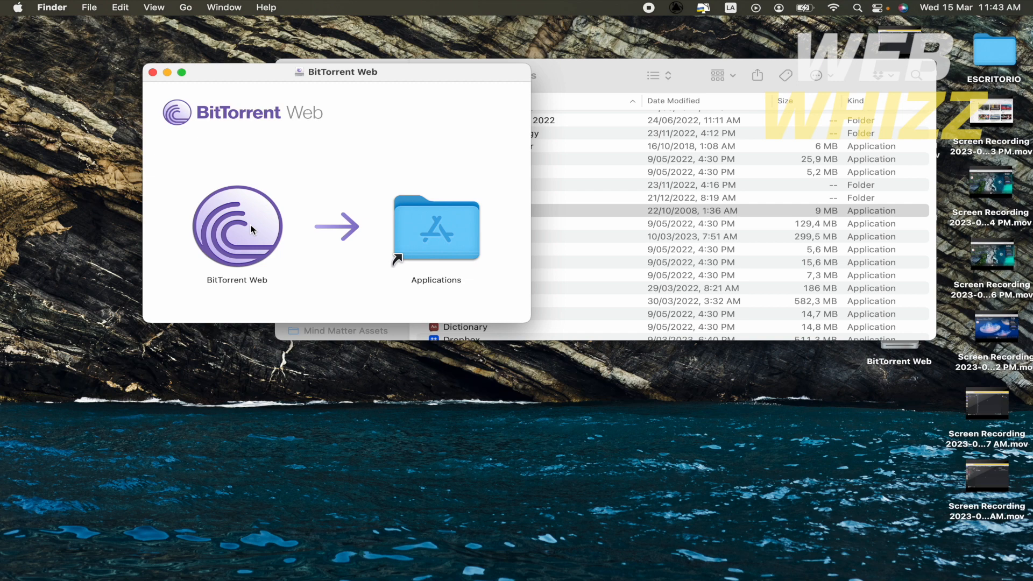
{"action": "left_click", "coordinate": [237, 227]}
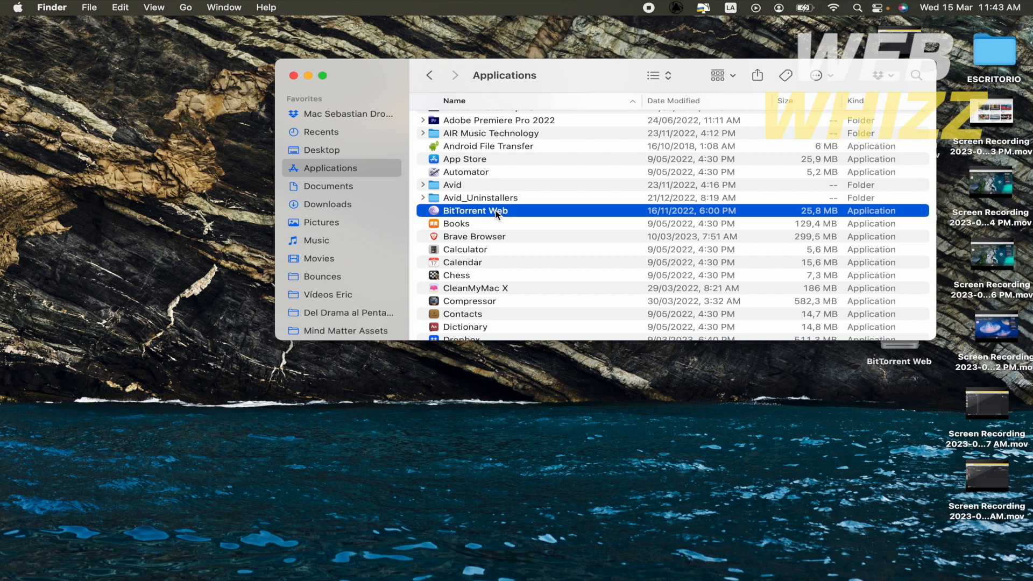
- Double-click BitTorrent Web in the Finder Applications folder to launch it
{"action": "double_click", "coordinate": [475, 210]}
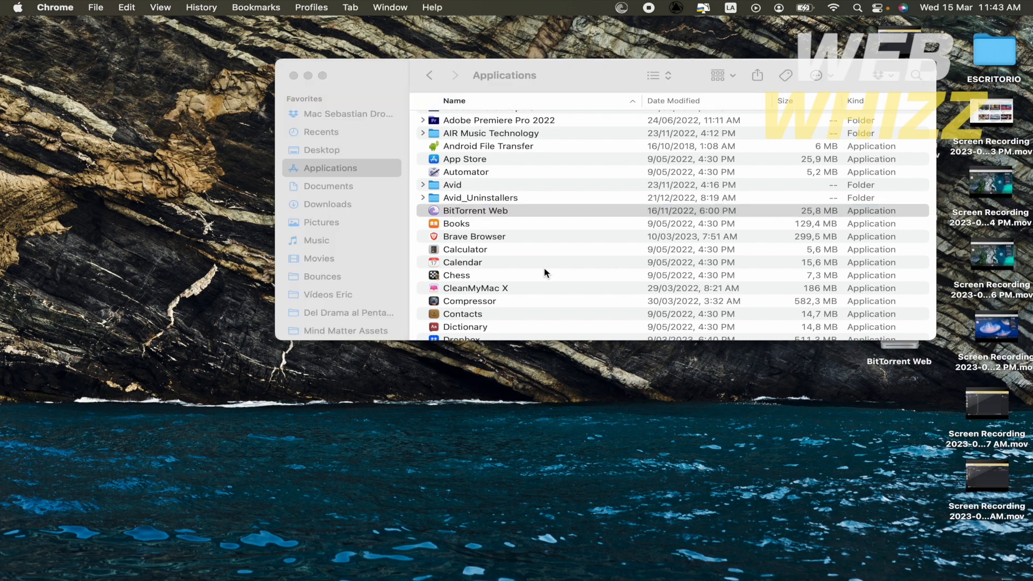
{"action": "double_click", "coordinate": [474, 211]}
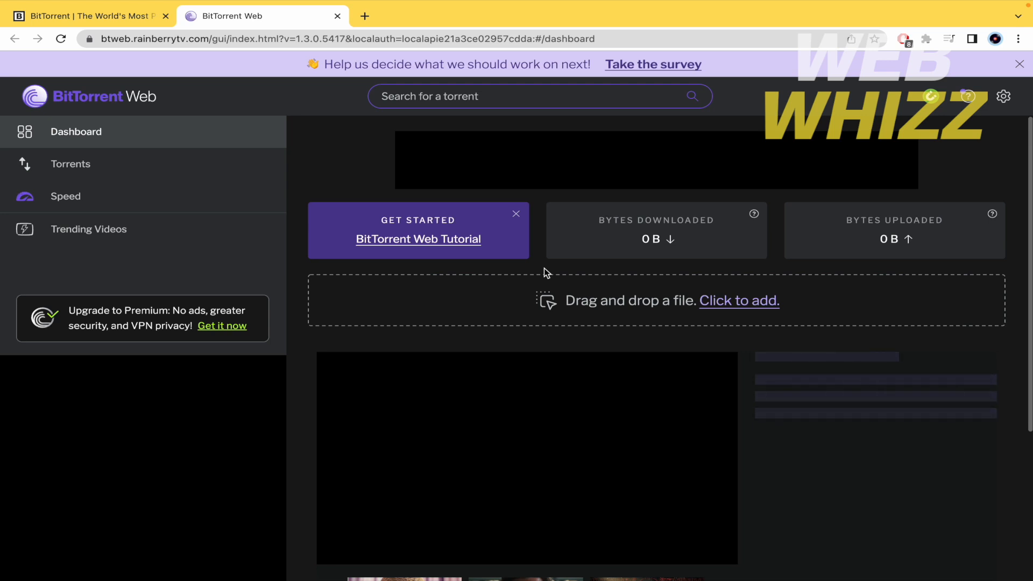
{"action": "mouse_move", "coordinate": [543, 269]}
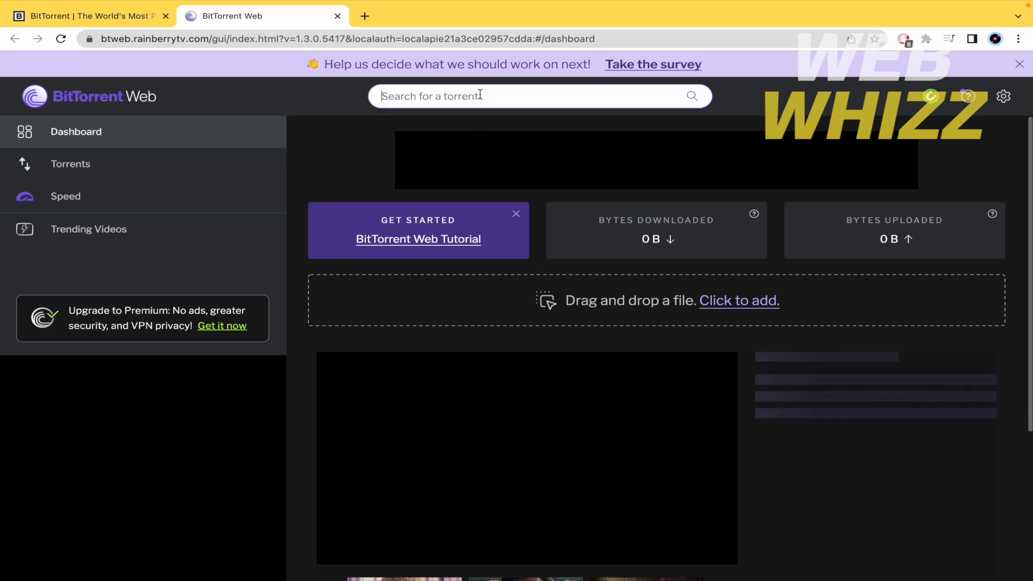
- Select Speed in the dashboard sidebar, then switch to the first browser tab
{"action": "left_click", "coordinate": [65, 196]}
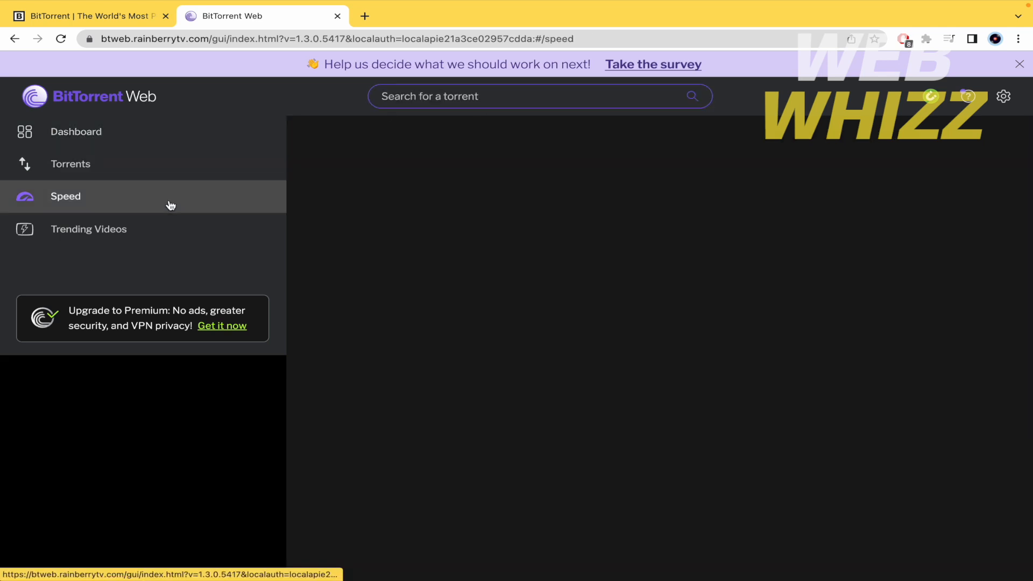
{"action": "left_click", "coordinate": [76, 132]}
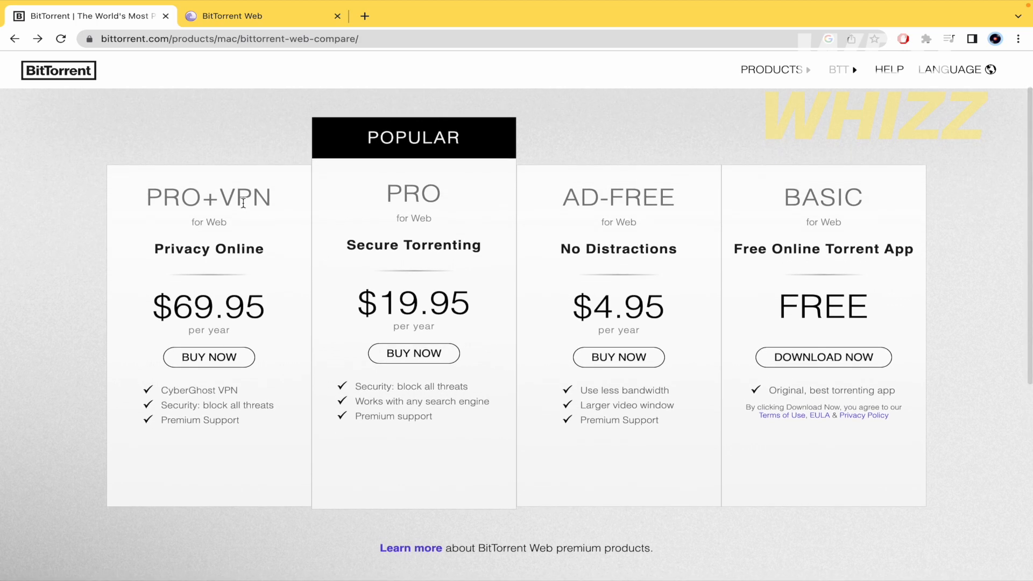
{"action": "mouse_move", "coordinate": [469, 211]}
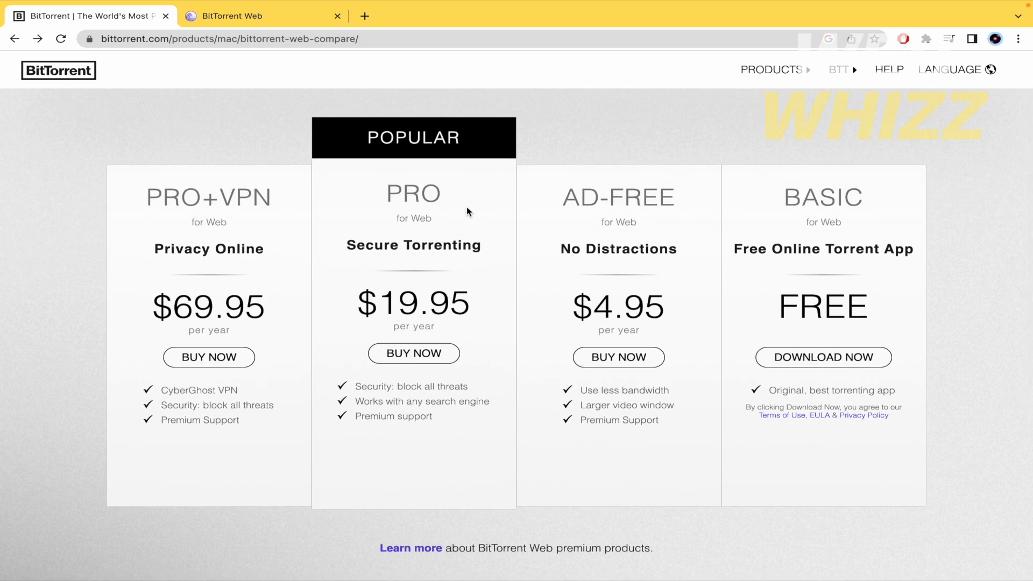